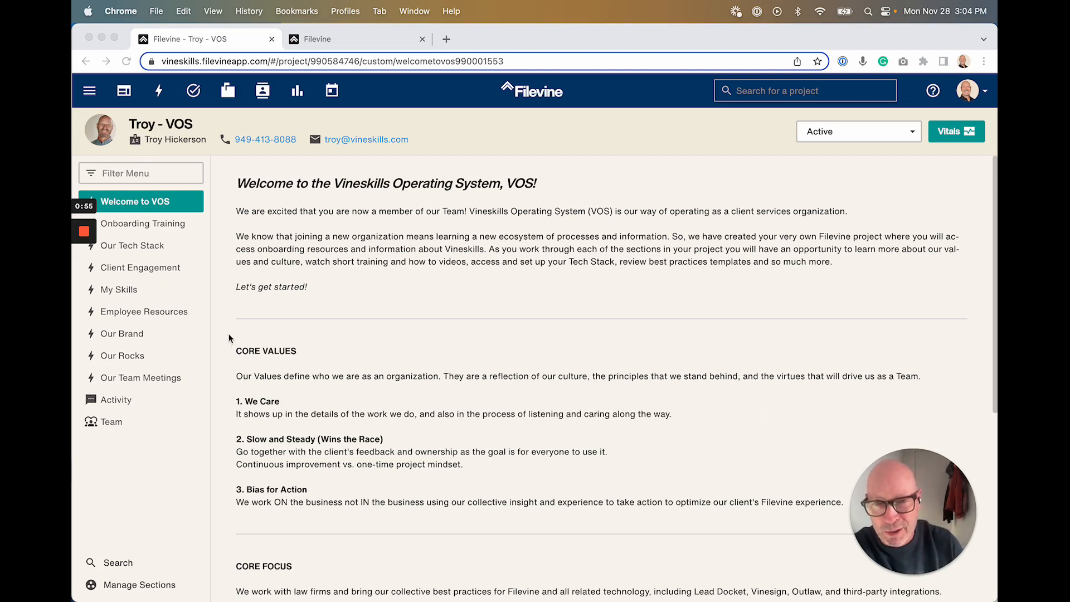
mouse_move(528, 455)
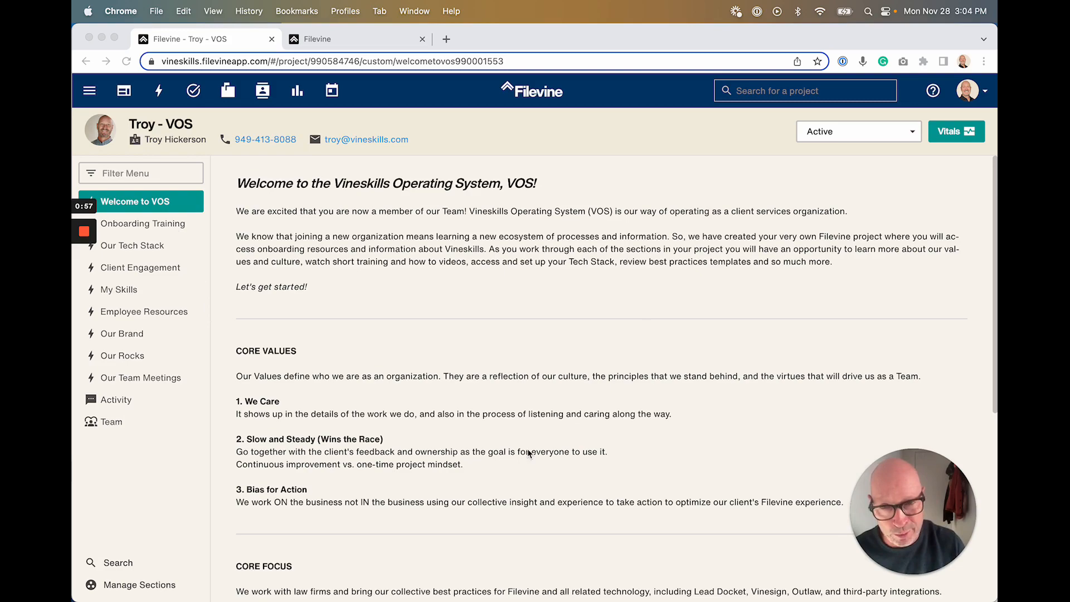
Step: Open Onboarding Training and review the onboarding buddy search and Day 1–3 checklists
scroll("down", 3)
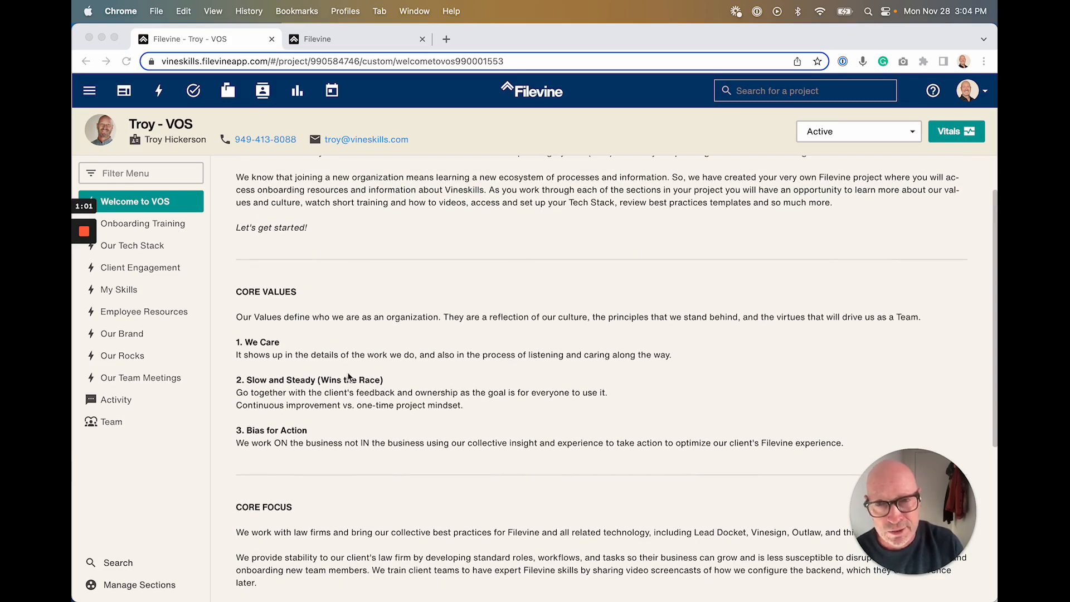
scroll("down", 3)
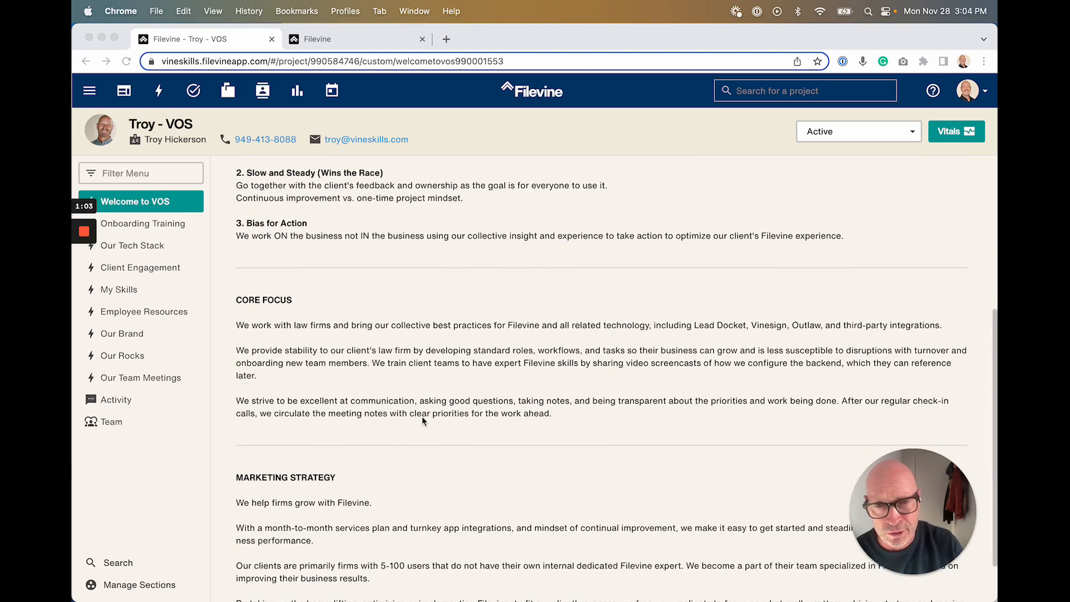
scroll("down", 3)
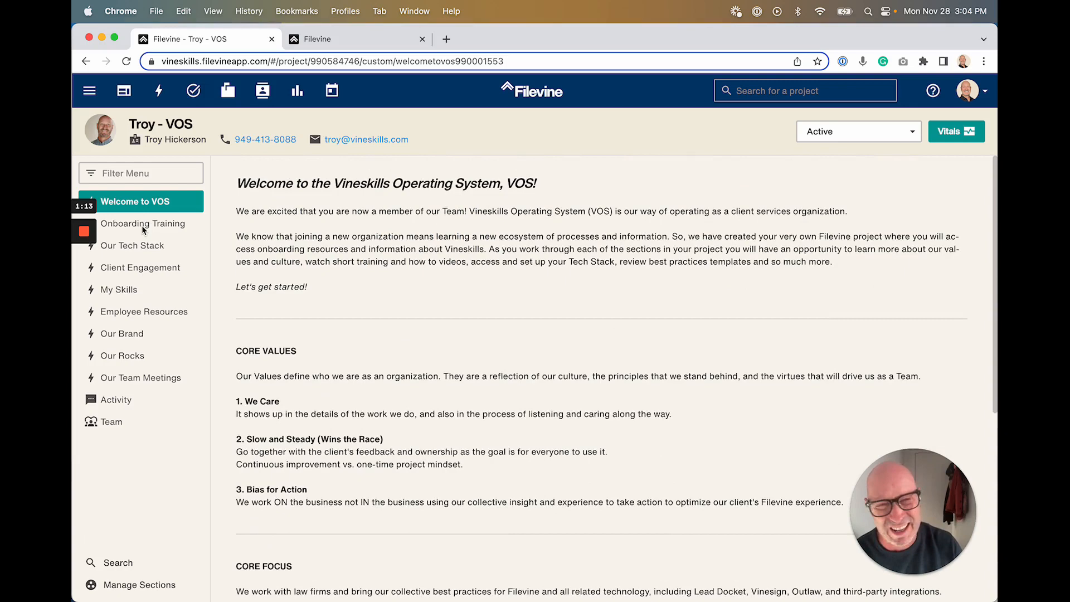
left_click(142, 224)
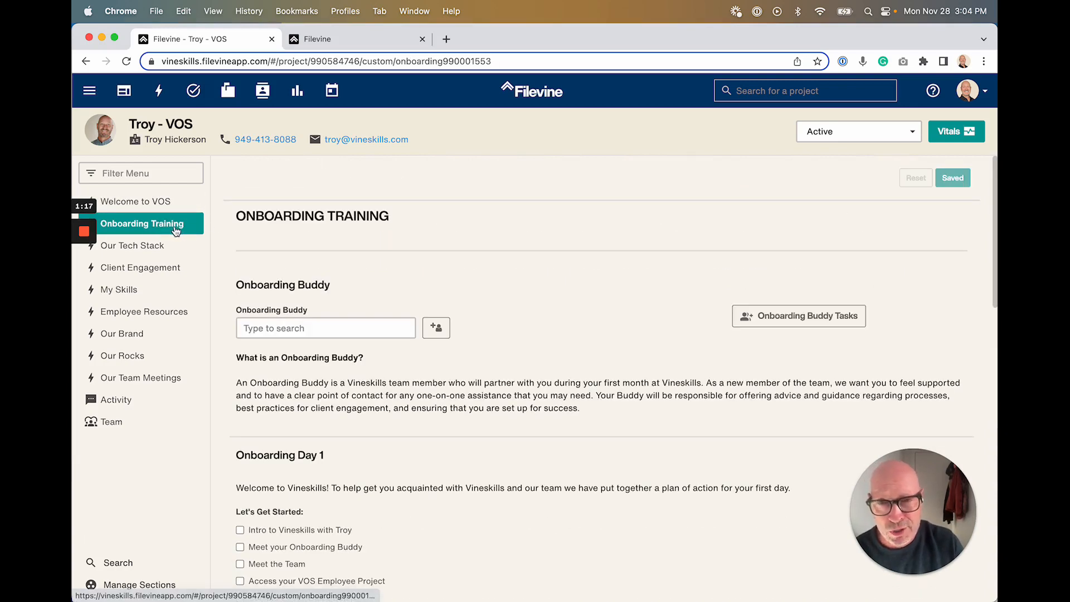
scroll("down", 3)
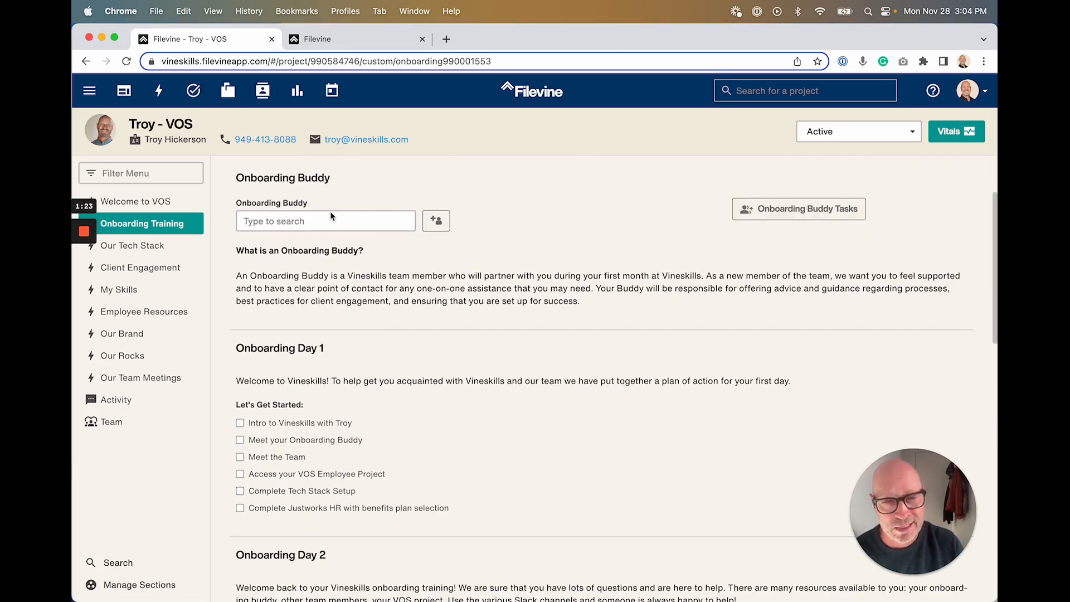
mouse_move(693, 269)
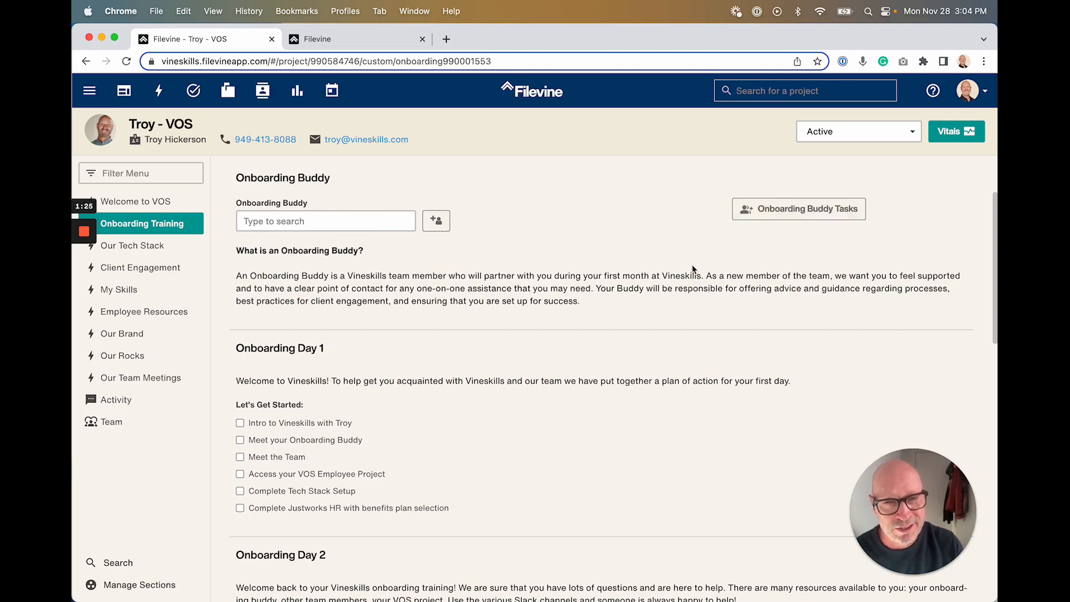
scroll("down", 3)
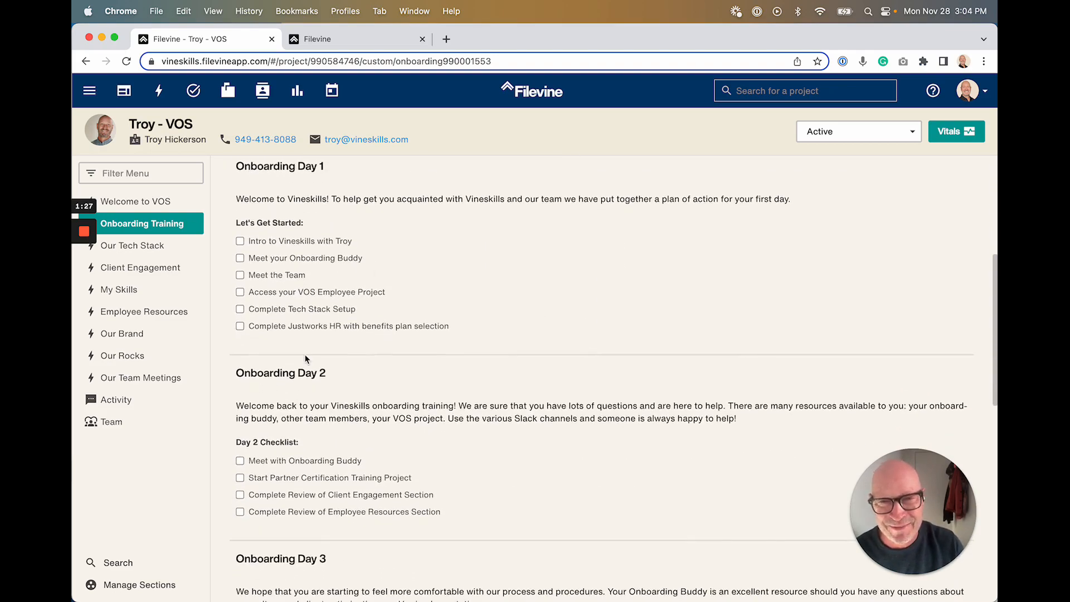
scroll("down", 3)
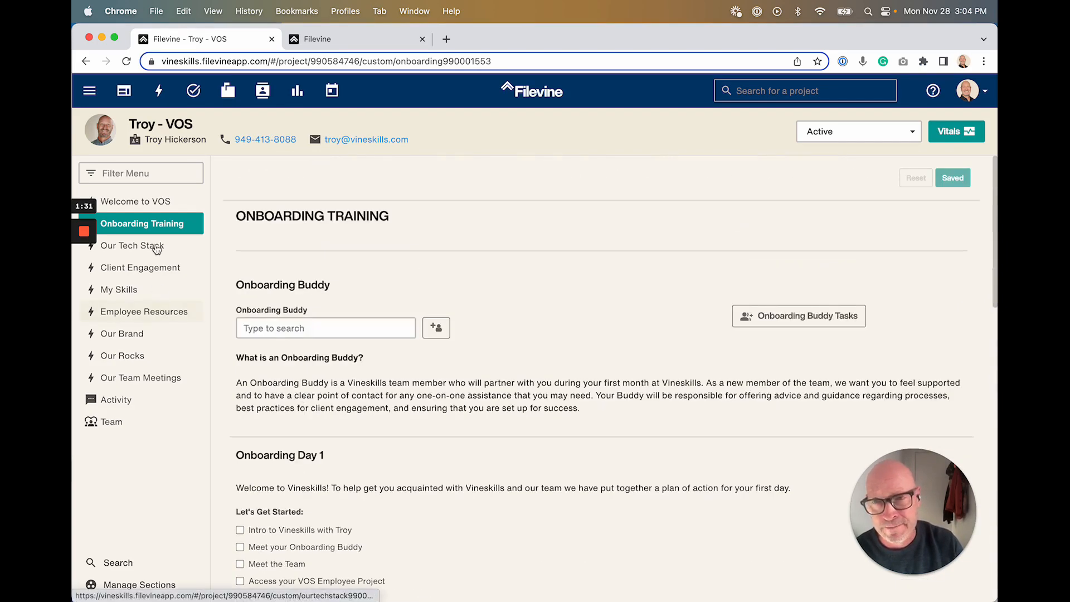
Step: Open Our Tech Stack and review the Zoom, Slack and Guidecx setup items
left_click(131, 245)
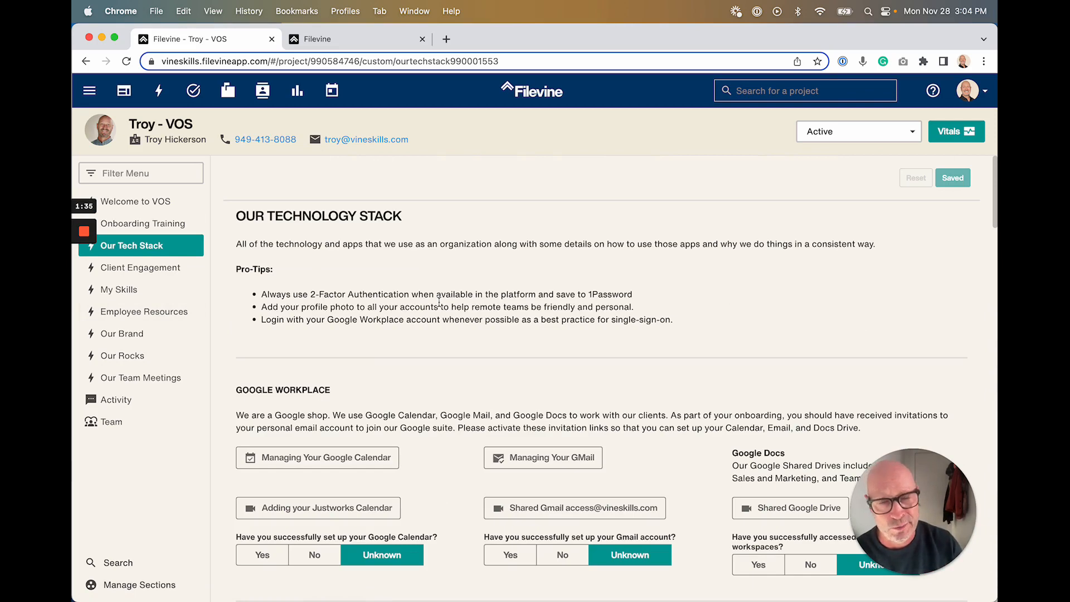
scroll("down", 3)
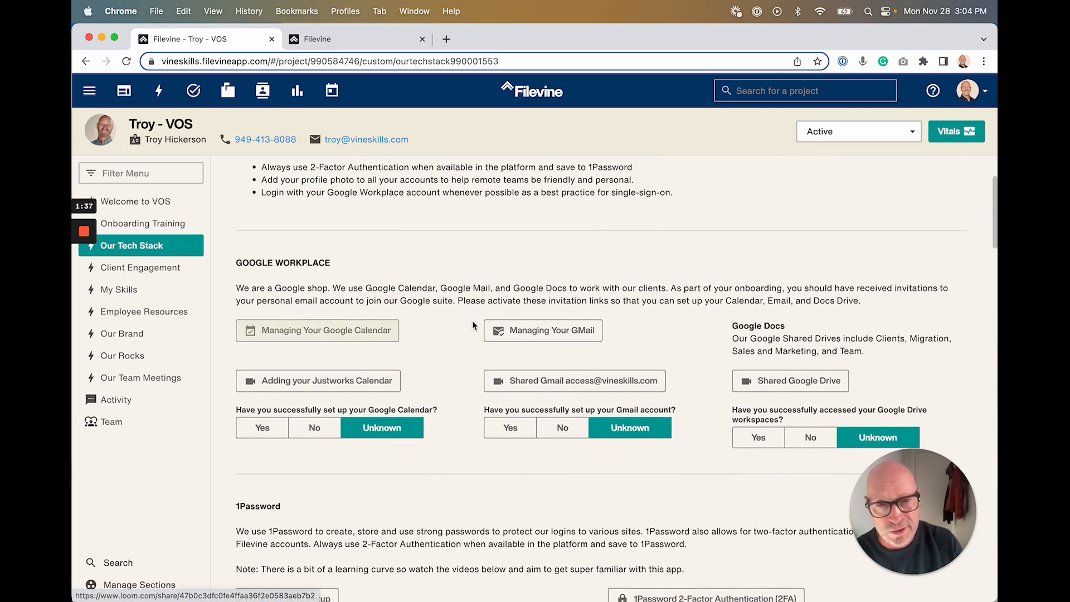
scroll("down", 3)
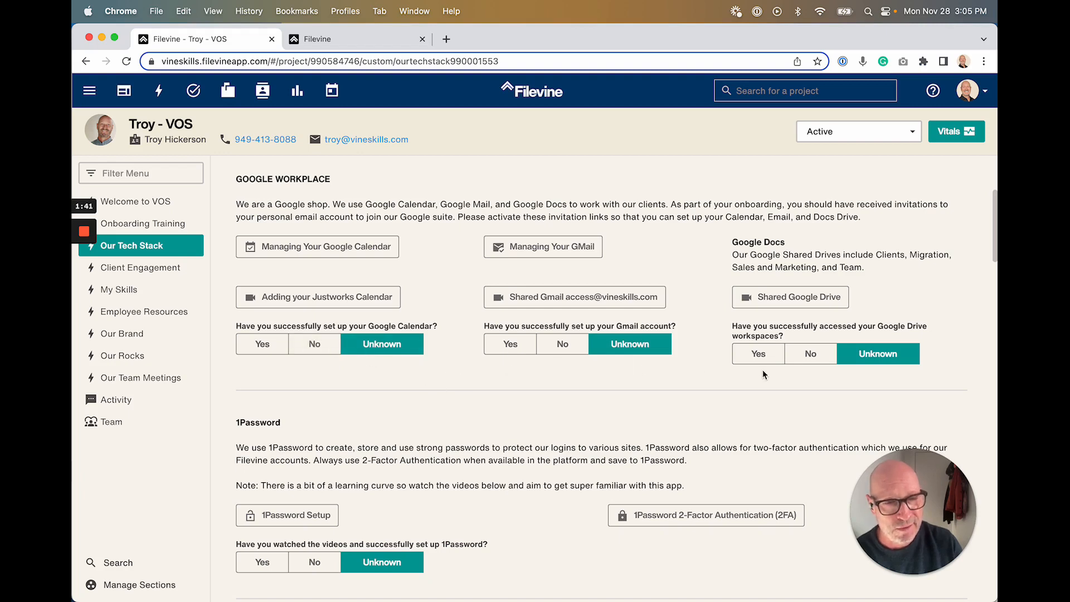
mouse_move(567, 459)
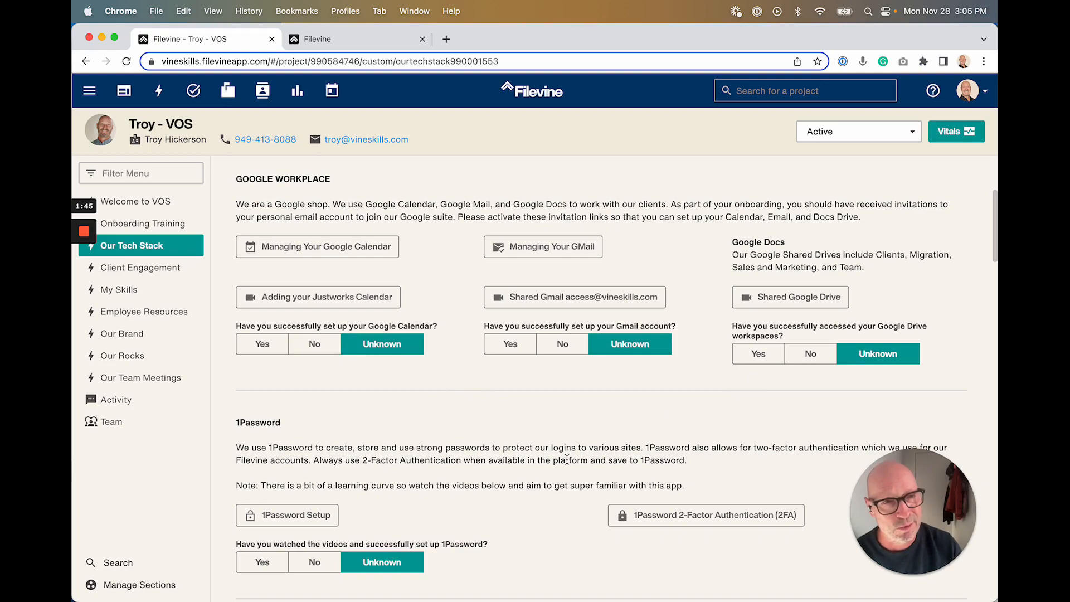
scroll("down", 3)
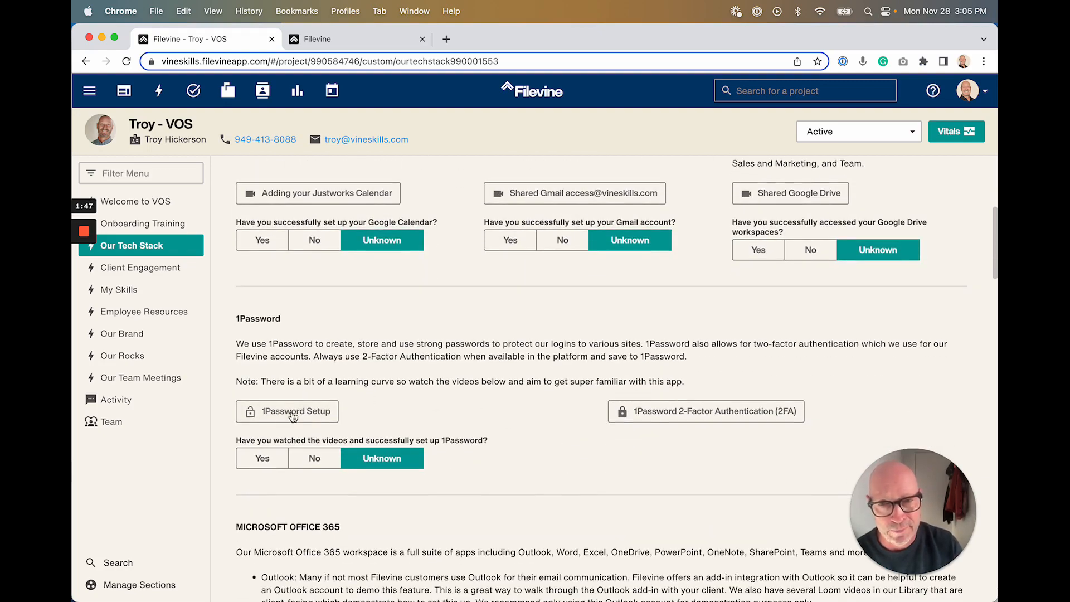
scroll("down", 3)
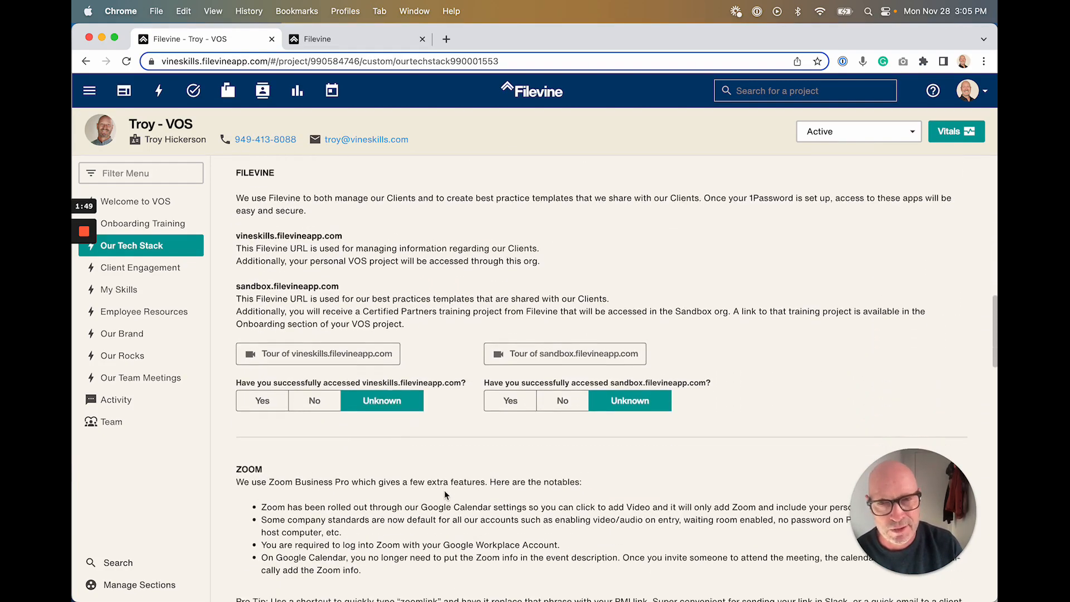
scroll("down", 3)
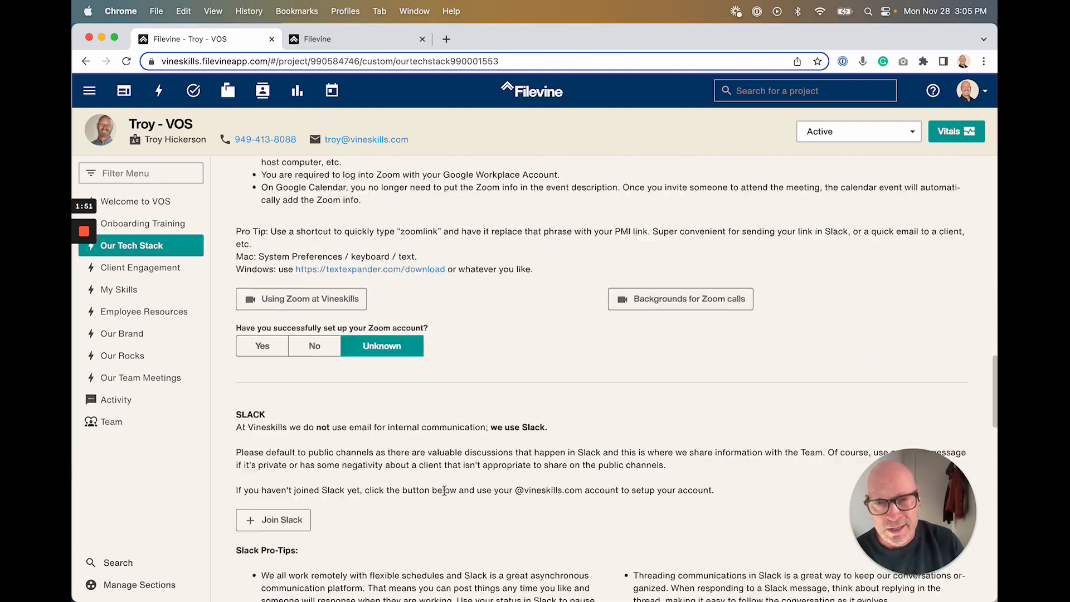
mouse_move(425, 506)
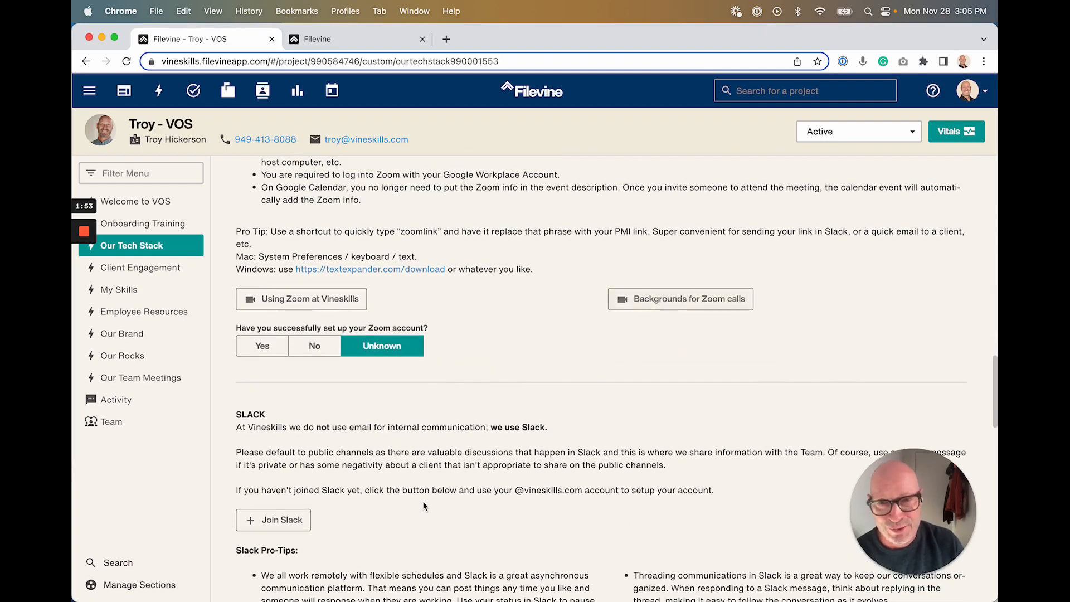
Step: Continue through Loom, Grammarly and Heroic Headshots with their setup confirmation questions
scroll("down", 3)
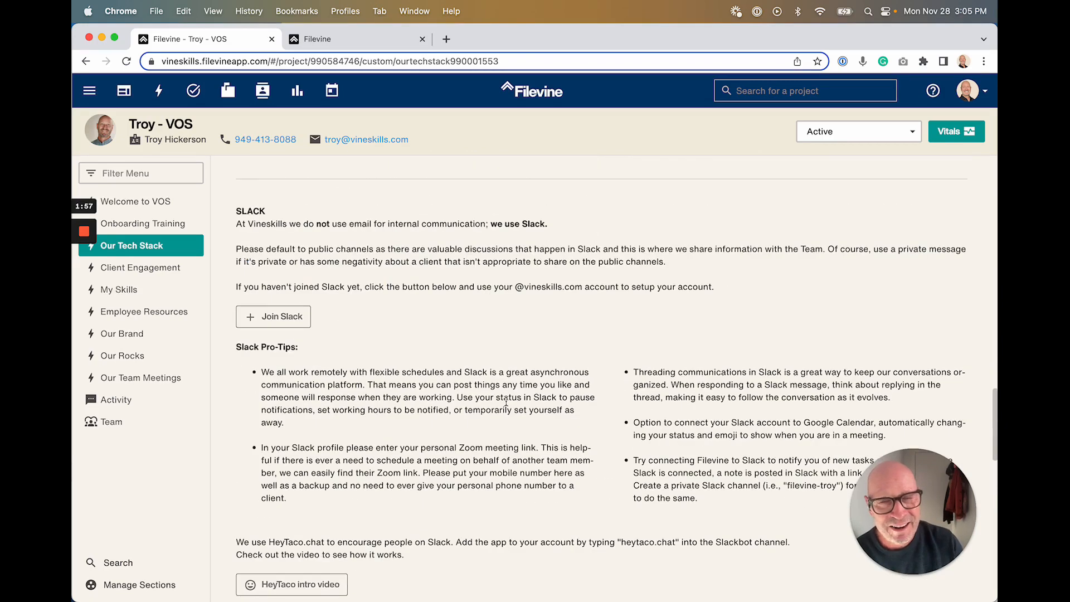
mouse_move(455, 372)
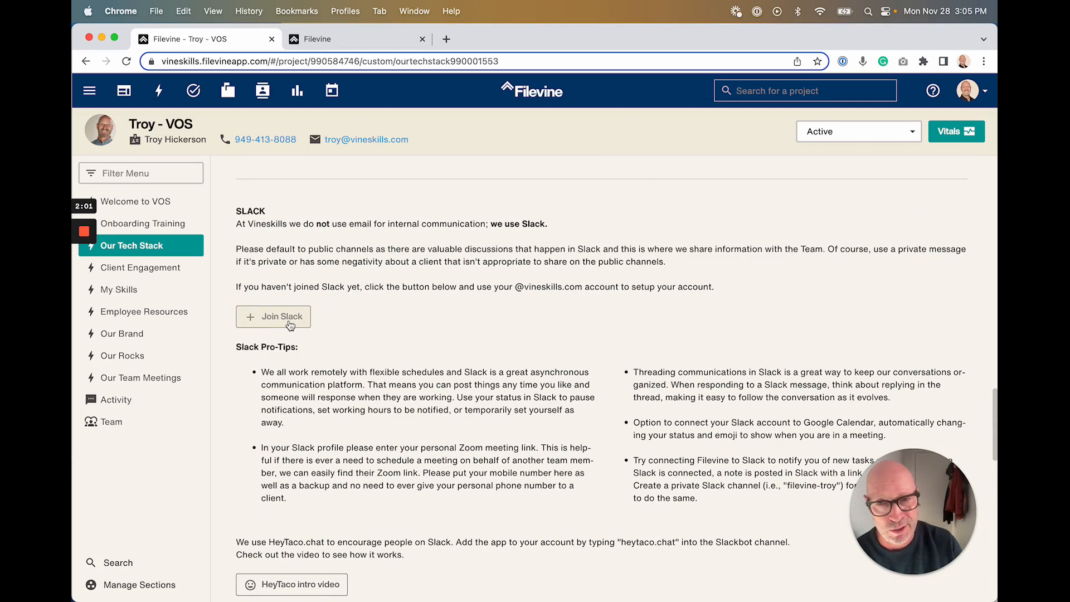
mouse_move(433, 425)
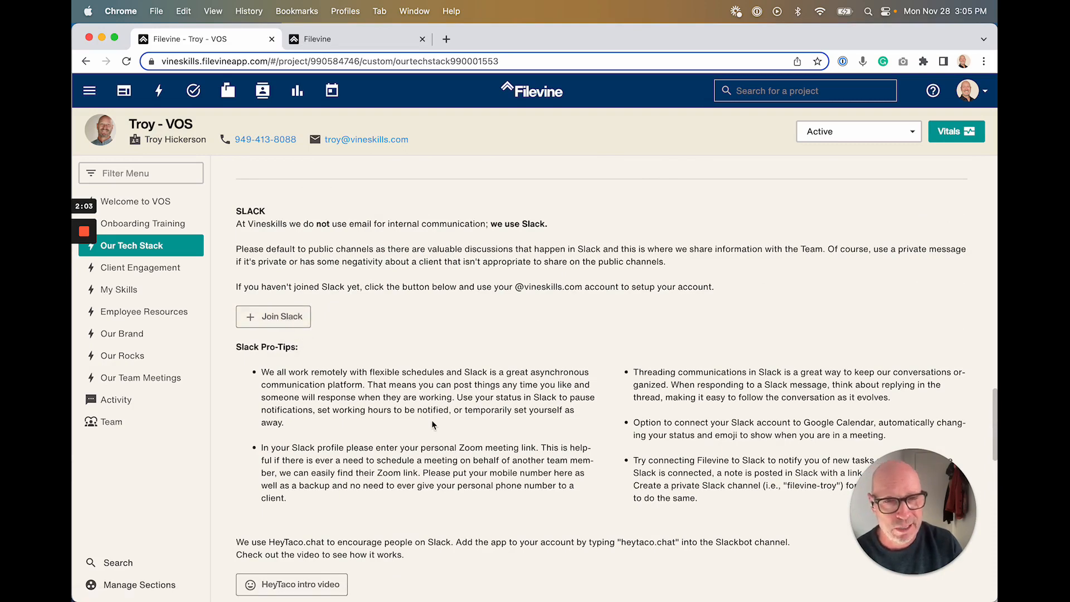
scroll("down", 3)
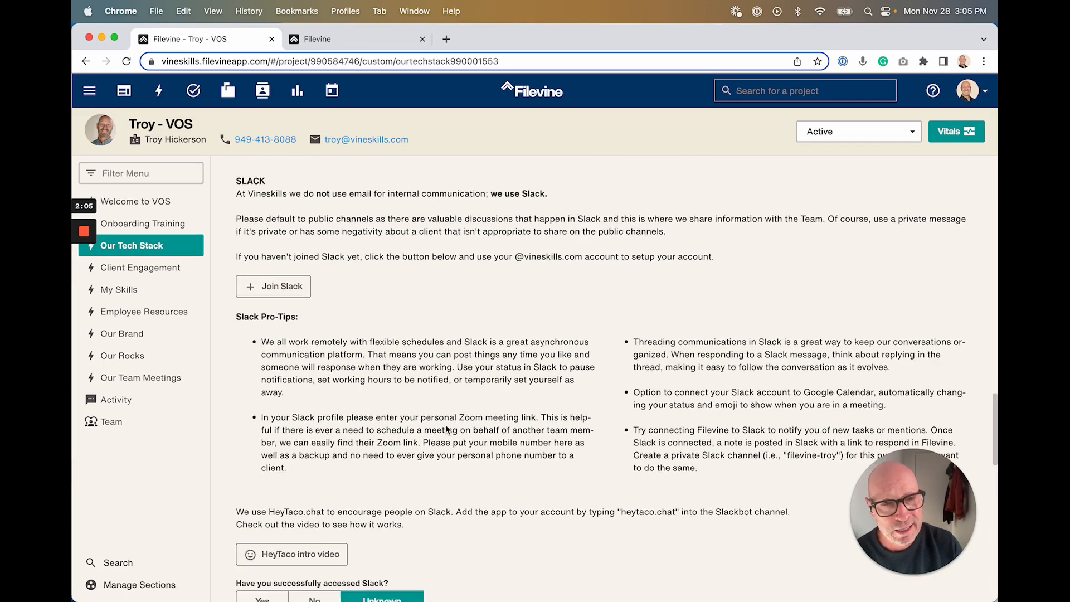
scroll("down", 3)
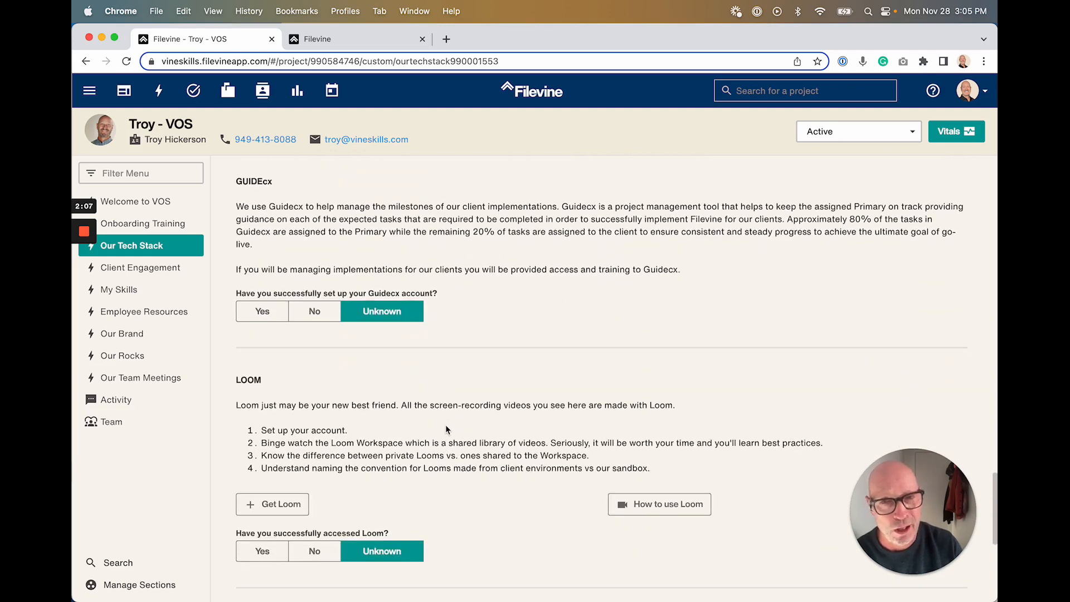
scroll("down", 3)
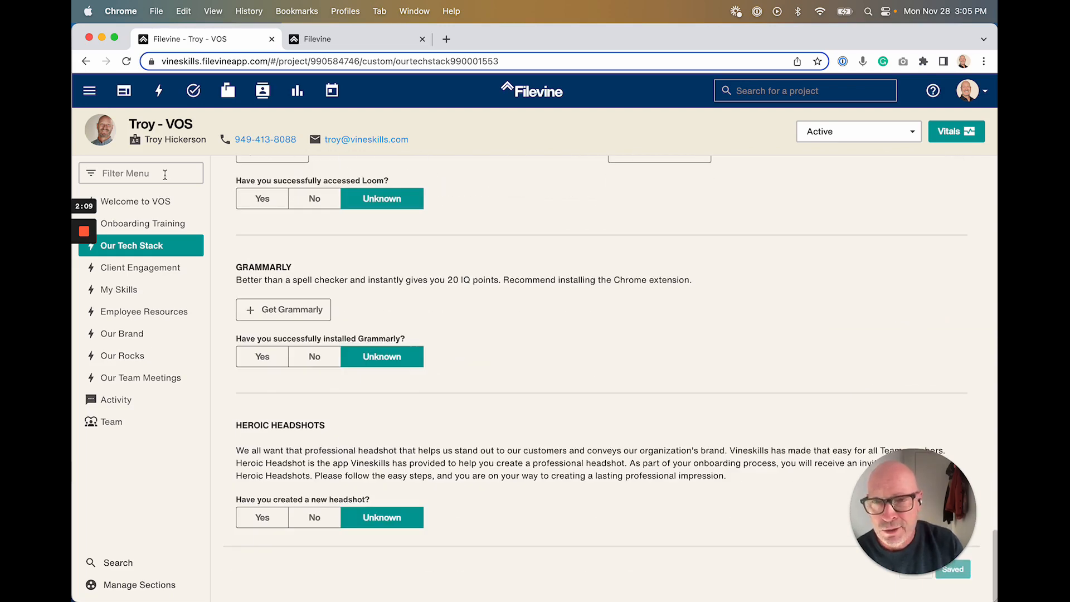
left_click(140, 267)
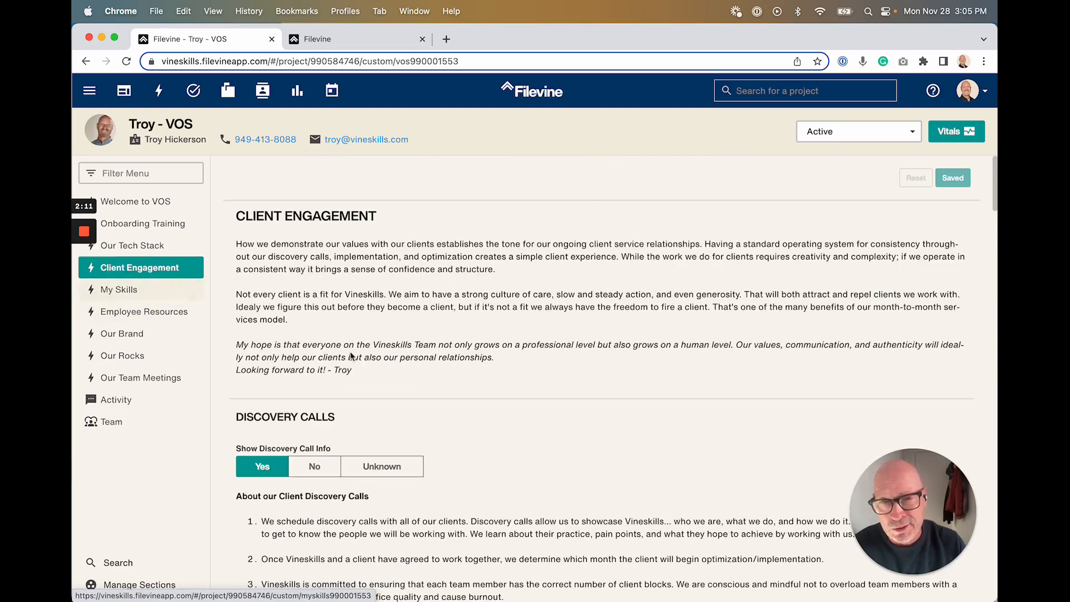
scroll("down", 3)
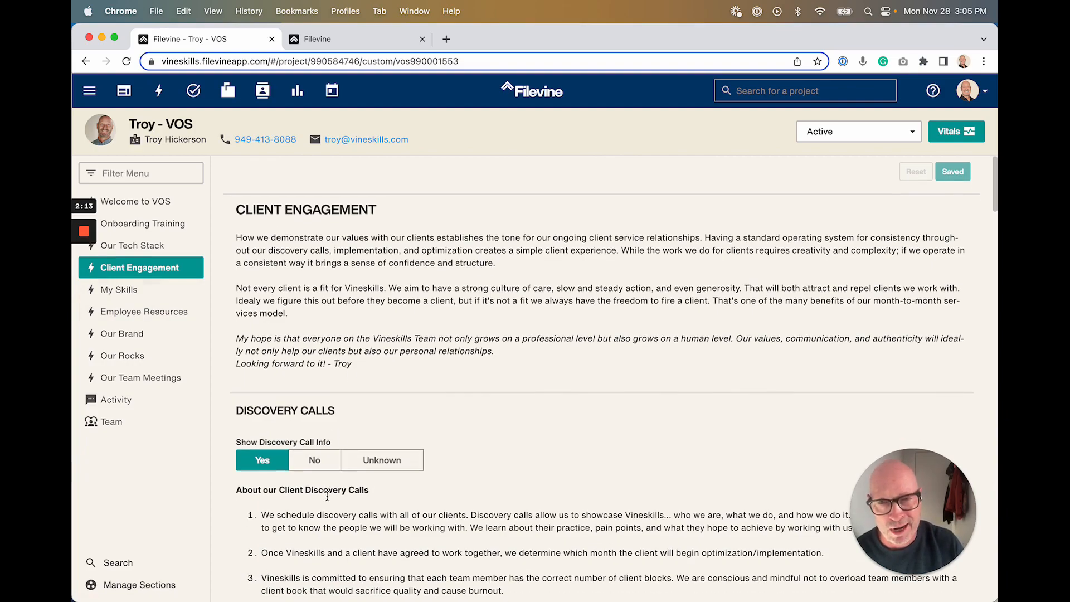
scroll("down", 3)
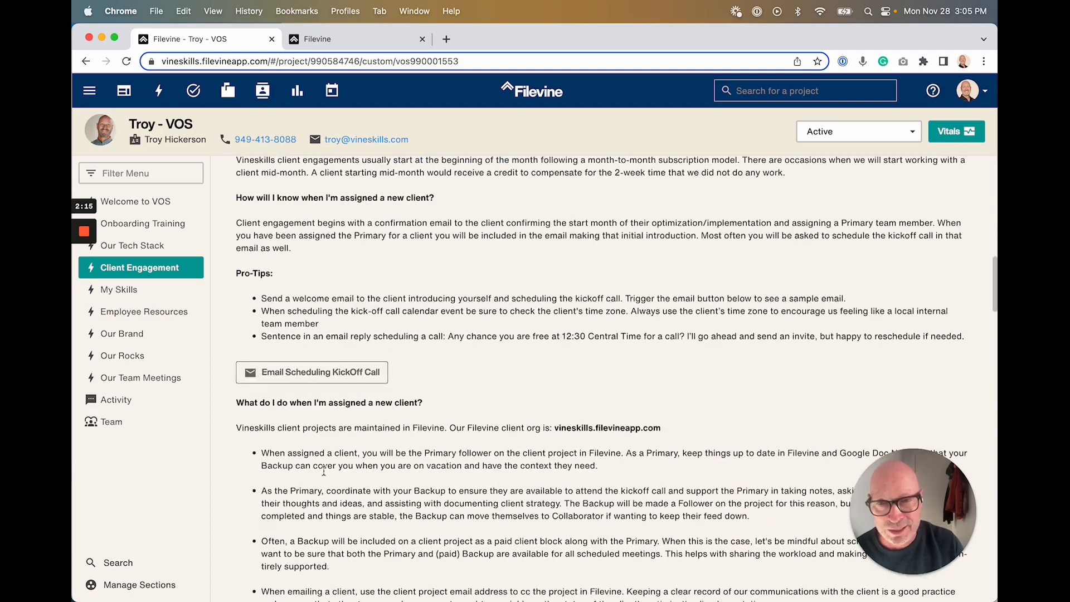
scroll("down", 3)
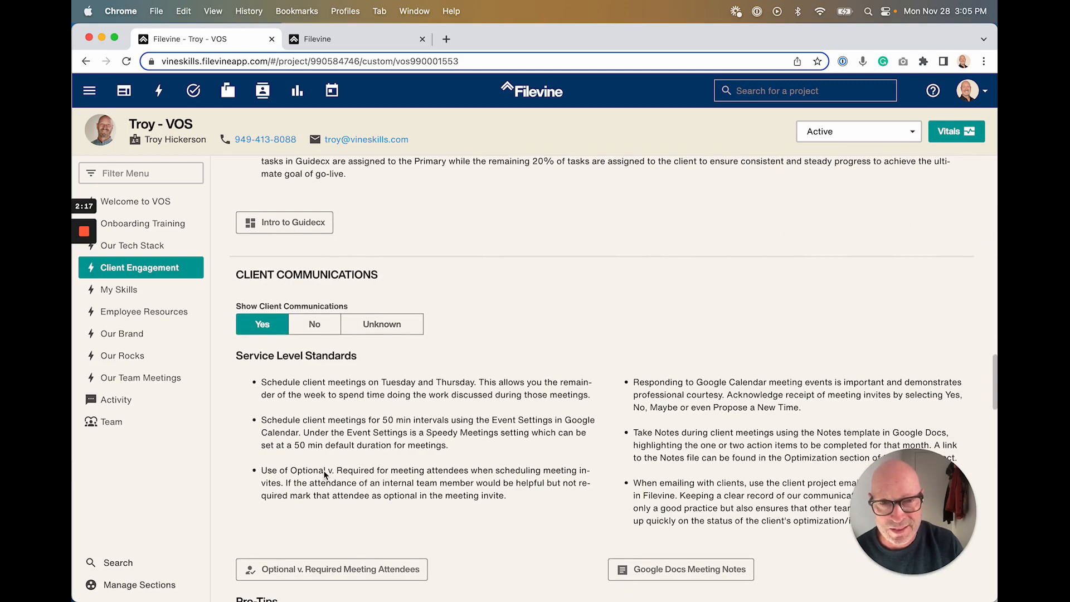
scroll("down", 3)
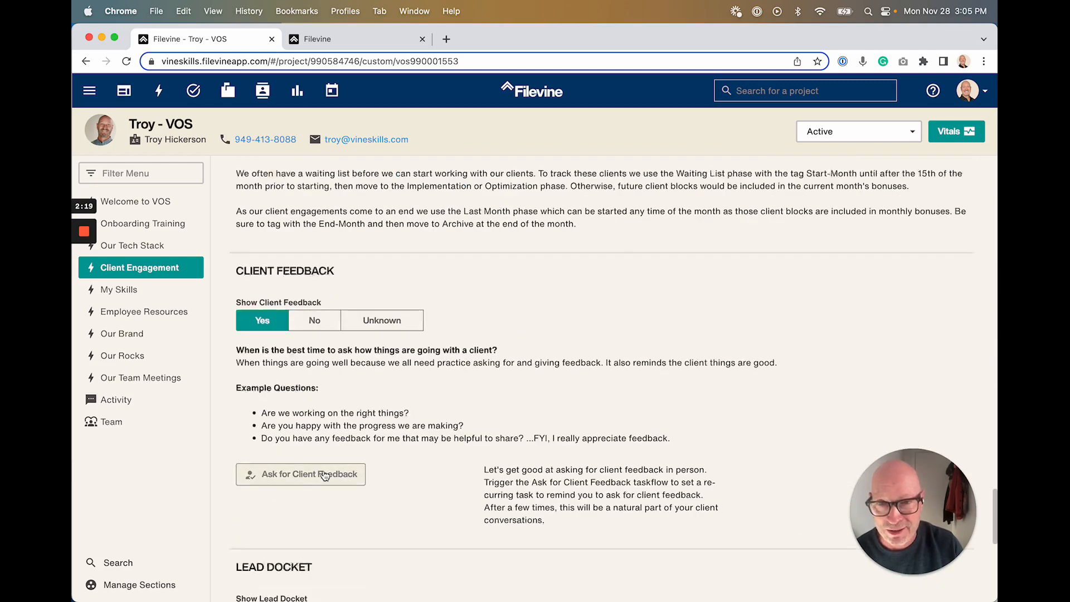
double_click(268, 413)
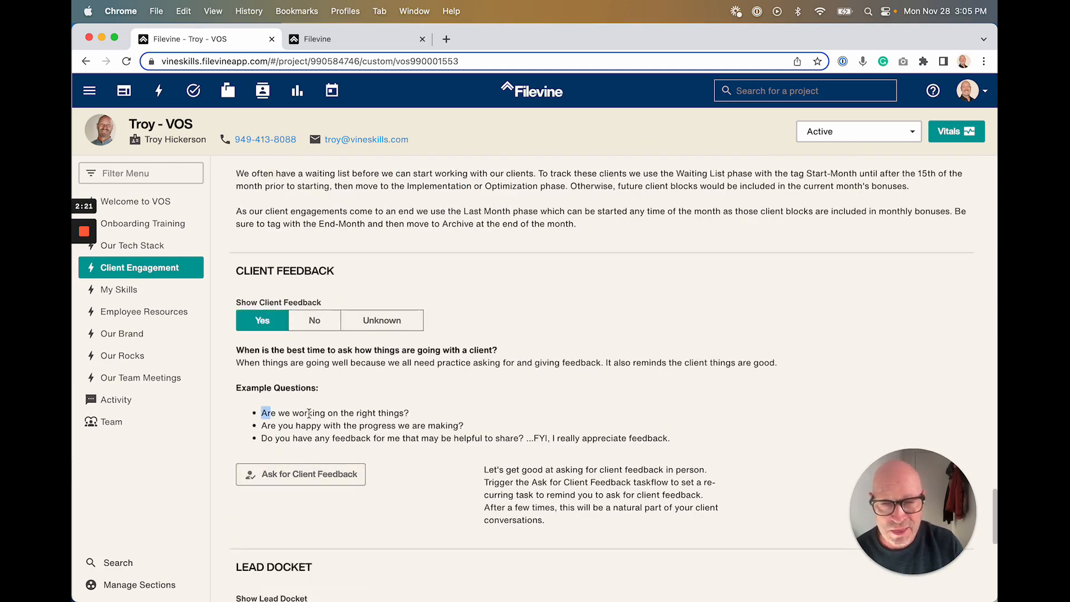
left_click_drag(262, 412, 669, 438)
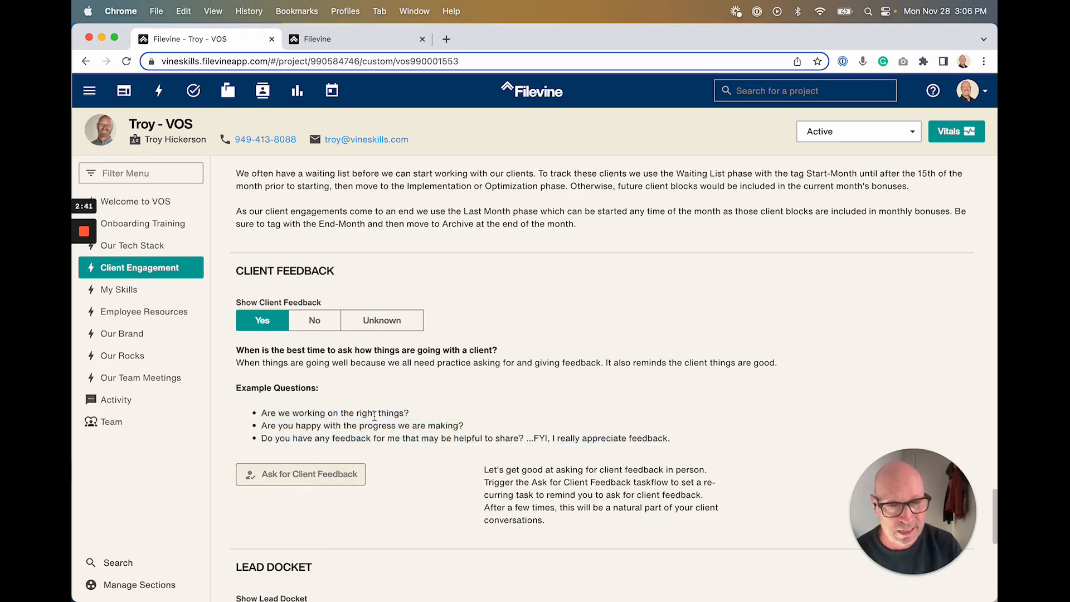
scroll("down", 3)
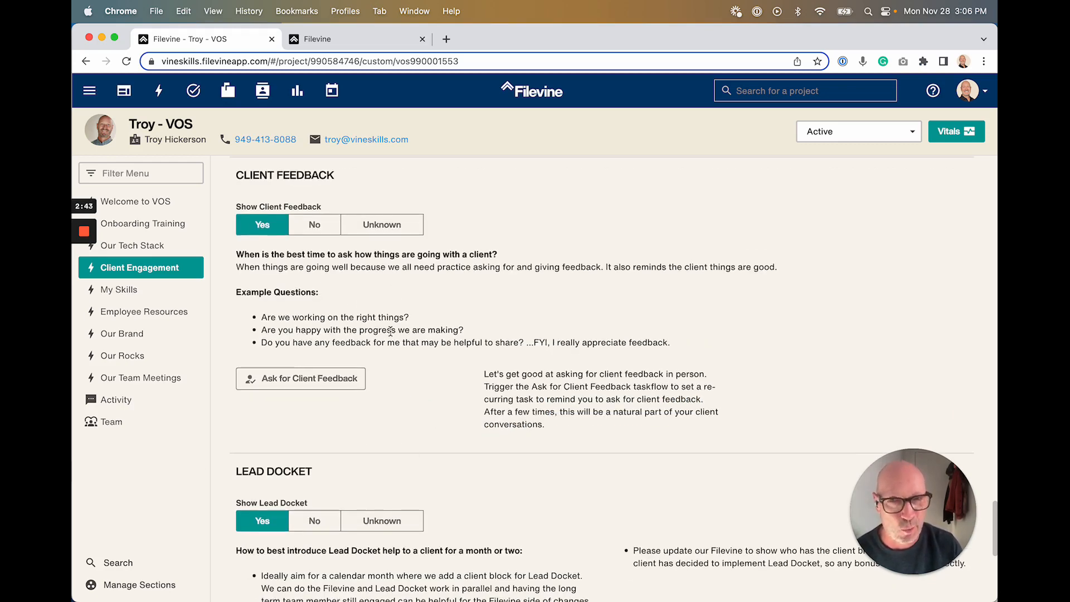
mouse_move(468, 441)
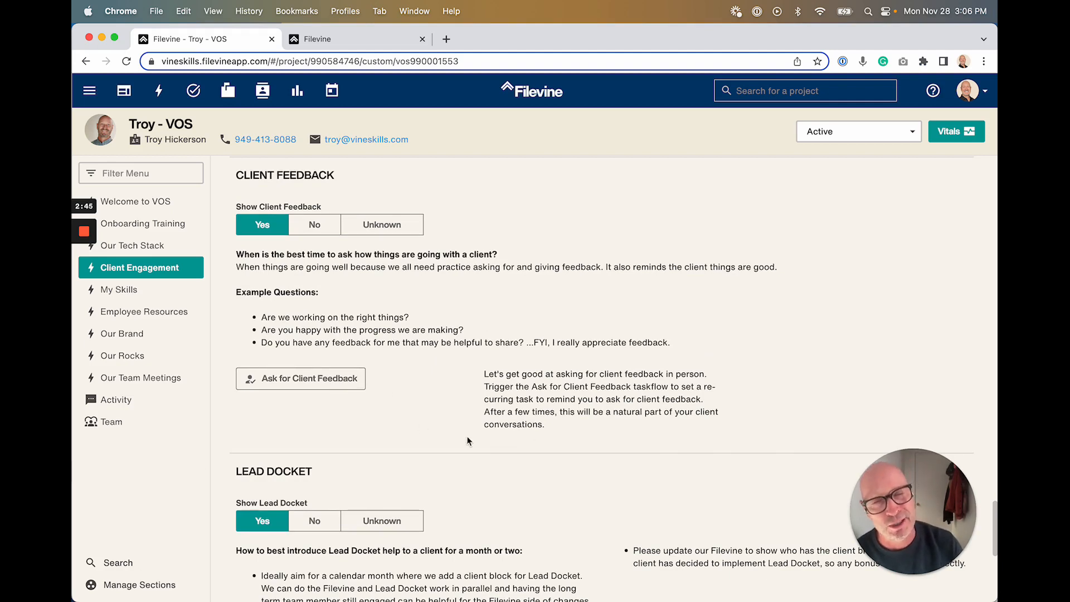
mouse_move(277, 339)
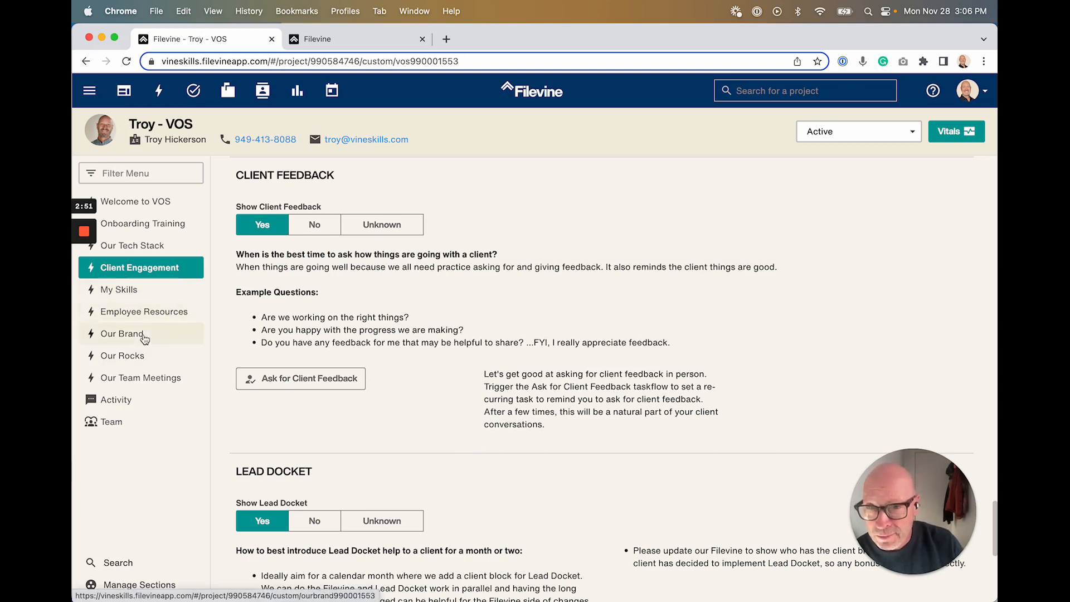
Step: Open Employee Resources, expand the Our Policy list and keep PTO selected
left_click(144, 311)
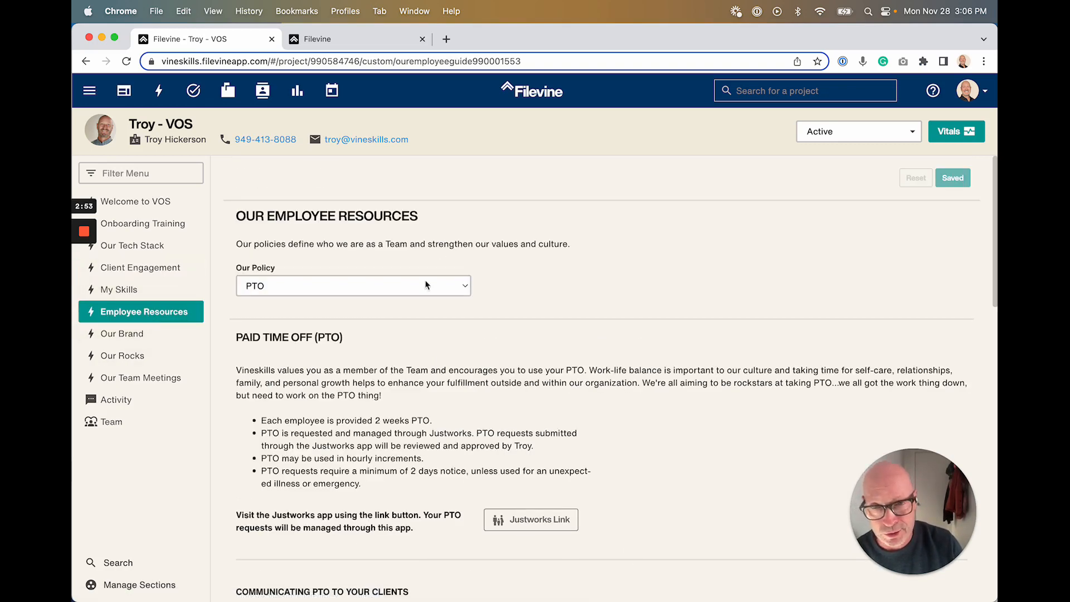
left_click(353, 286)
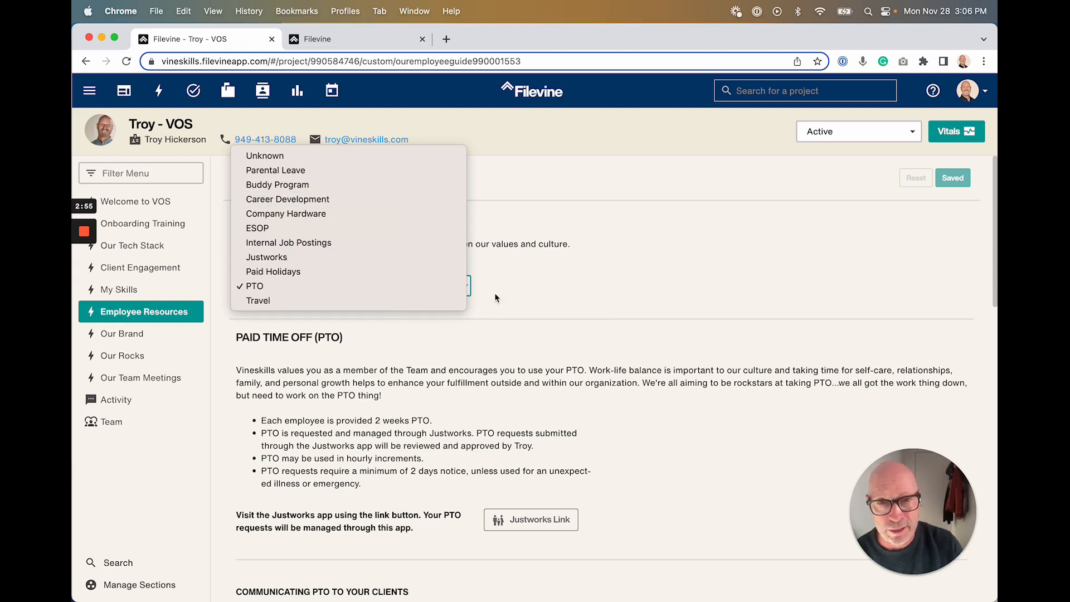
mouse_move(553, 279)
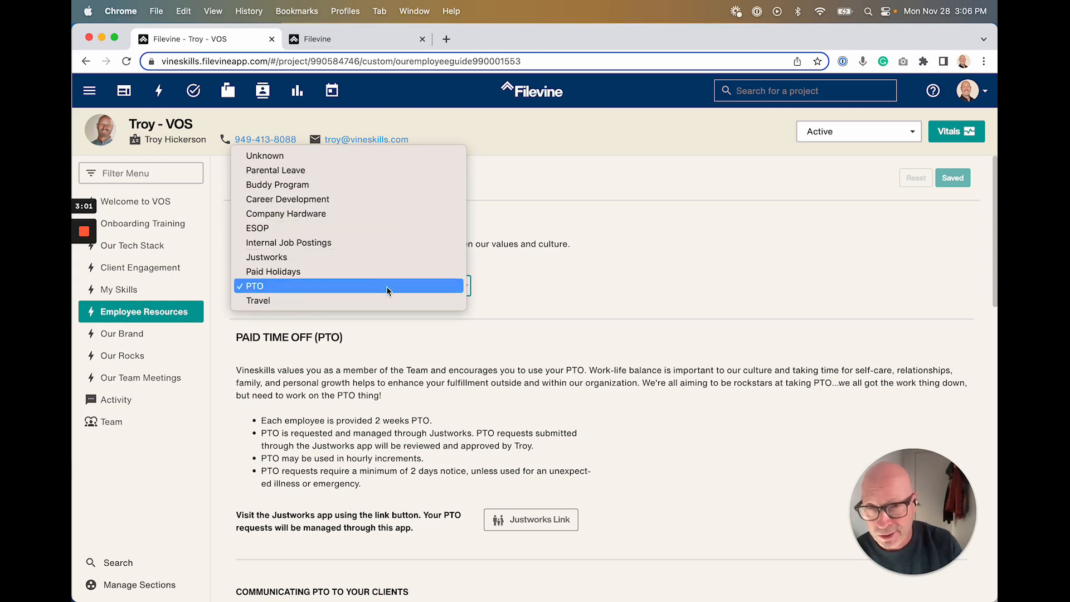
left_click(121, 333)
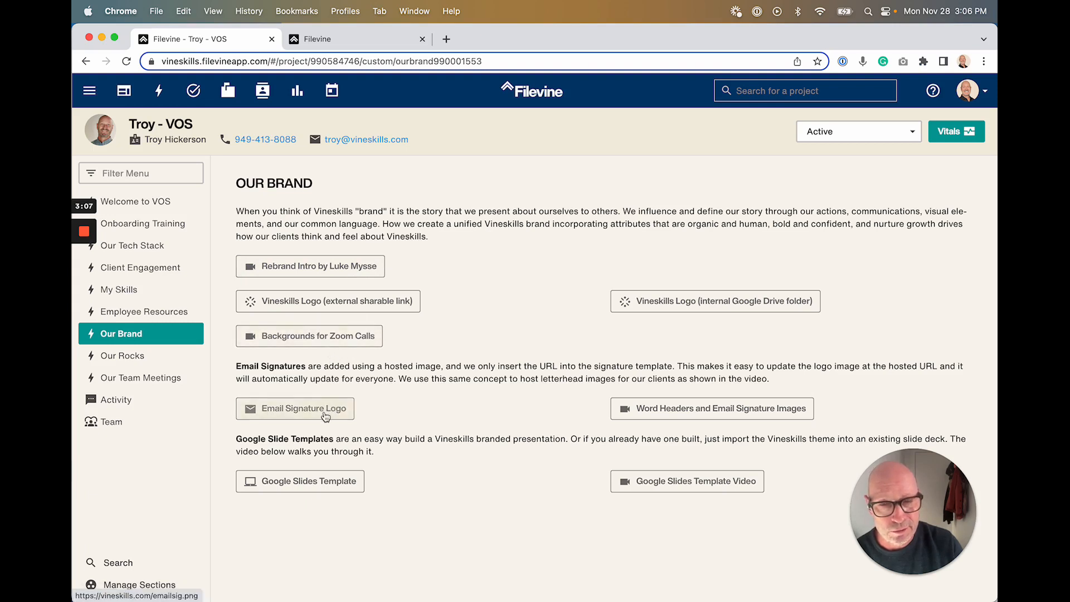
mouse_move(674, 481)
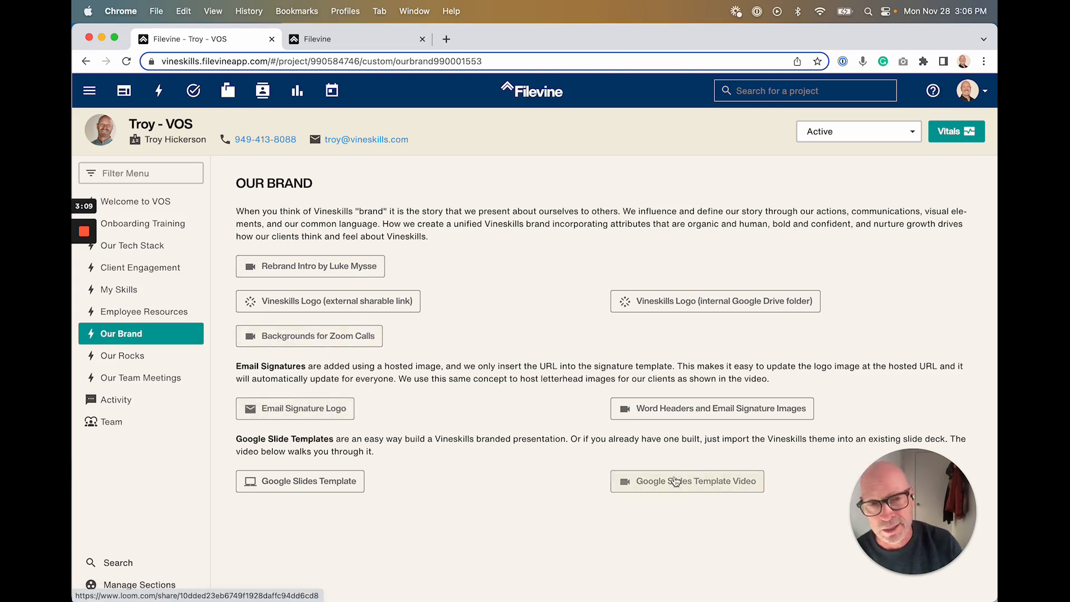
mouse_move(144, 364)
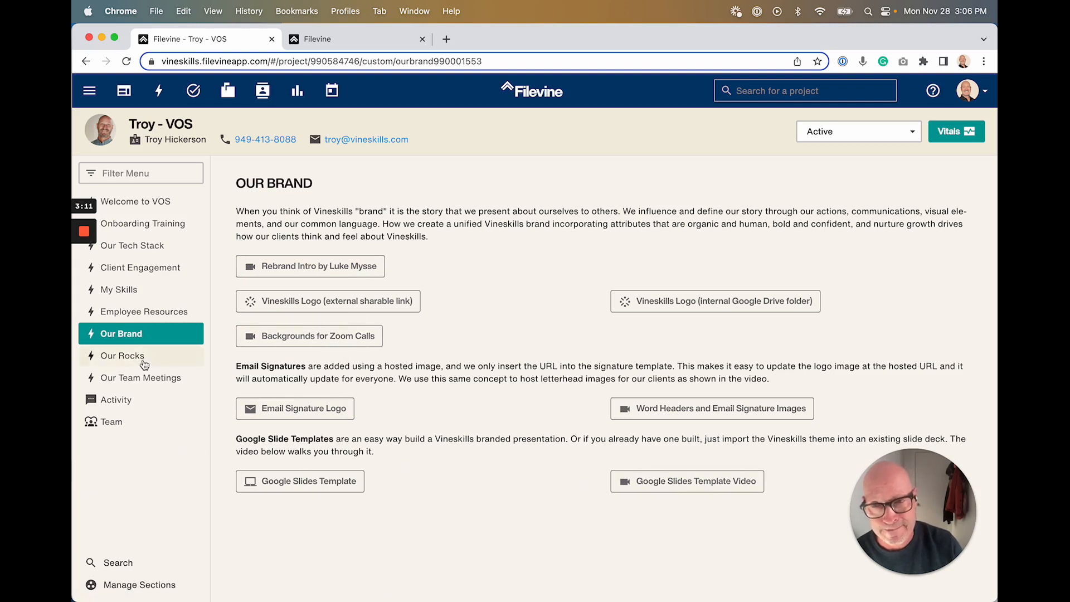
Step: Open Our Rocks and highlight the 2022 Quarter 4 Org Rocks list, then review personal rocks
left_click(122, 355)
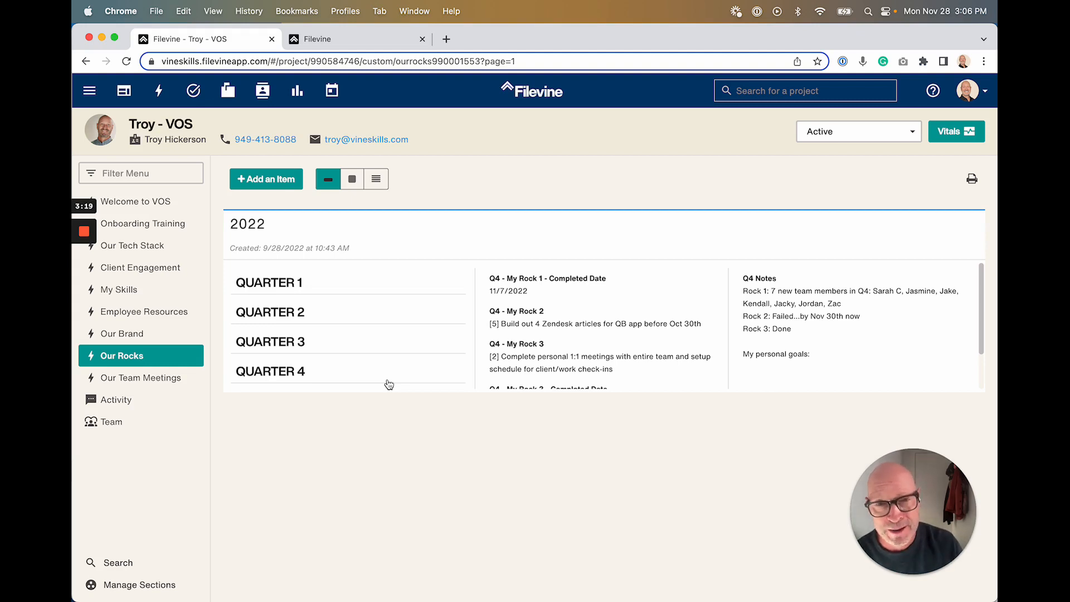
mouse_move(491, 249)
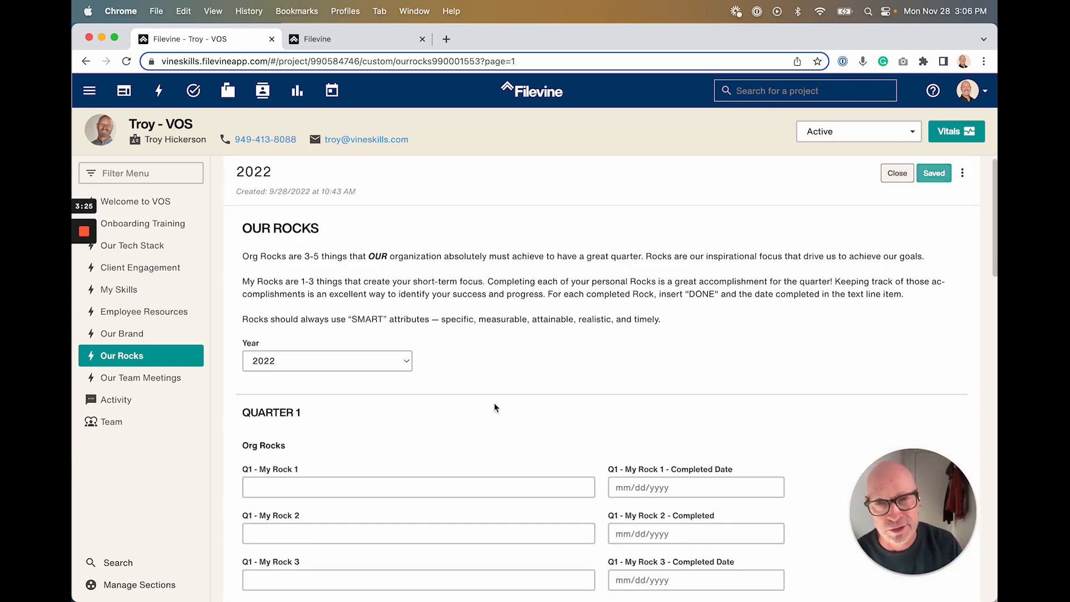
scroll("down", 3)
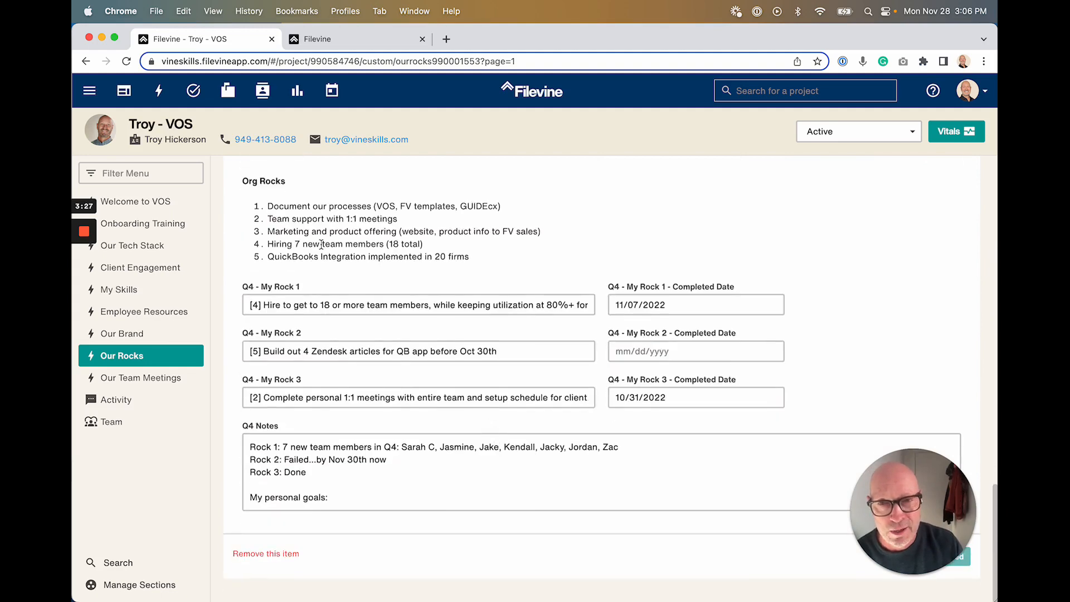
left_click_drag(270, 205, 469, 256)
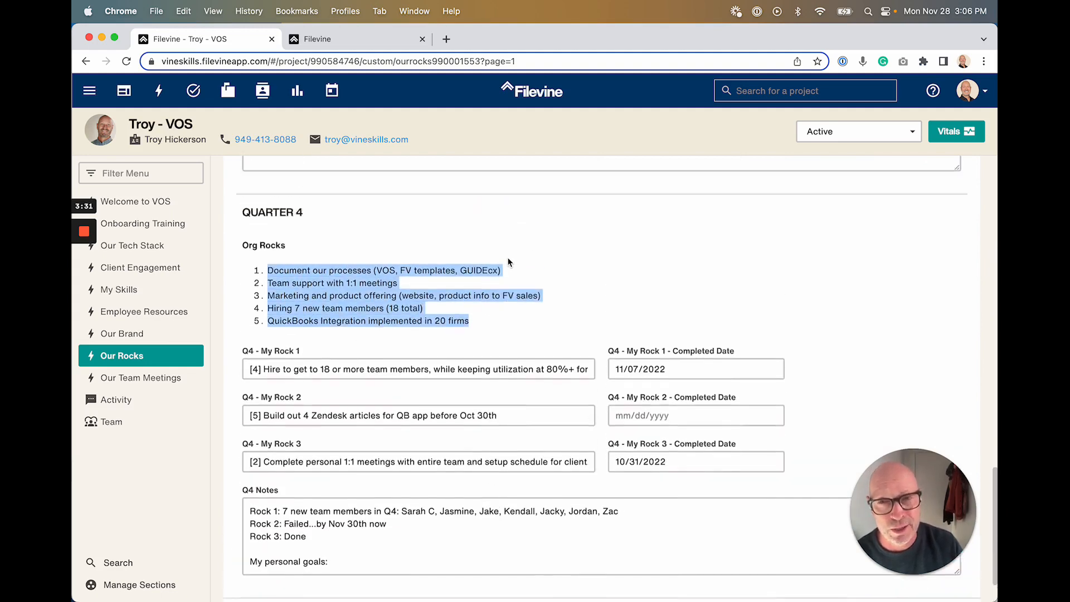
scroll("down", 3)
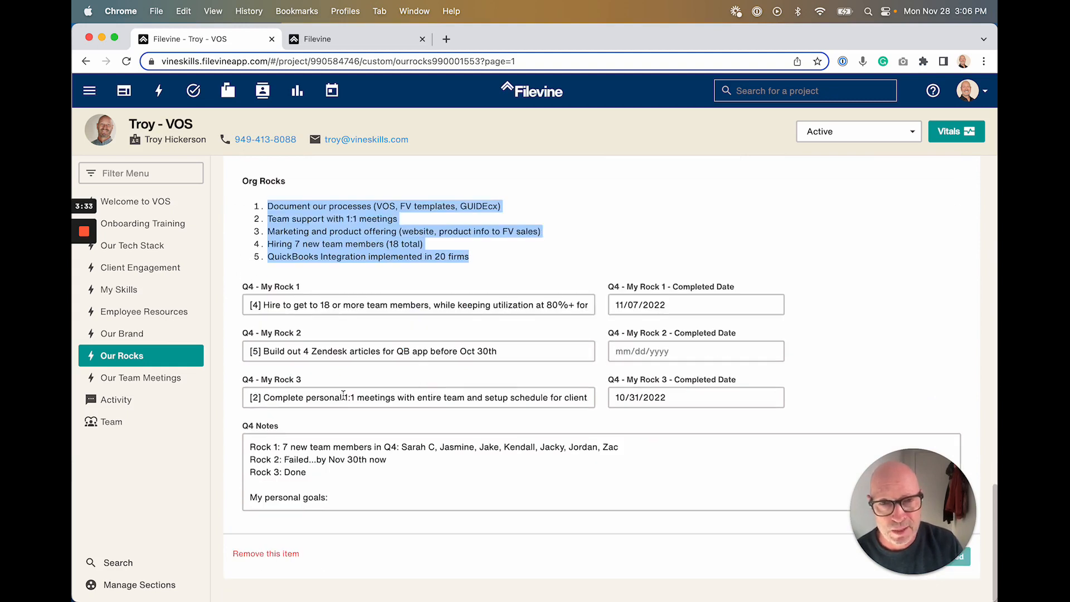
left_click(418, 305)
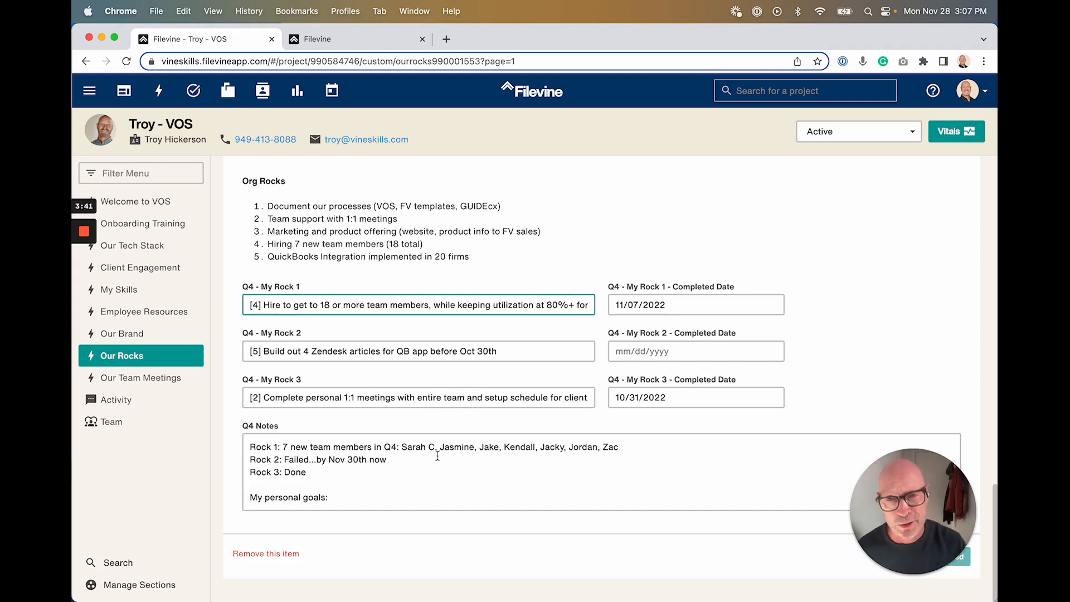
Step: Open My Skills, showing optimization categories and the Our Team Rocks Q4 - 2022 report fusion
left_click(119, 289)
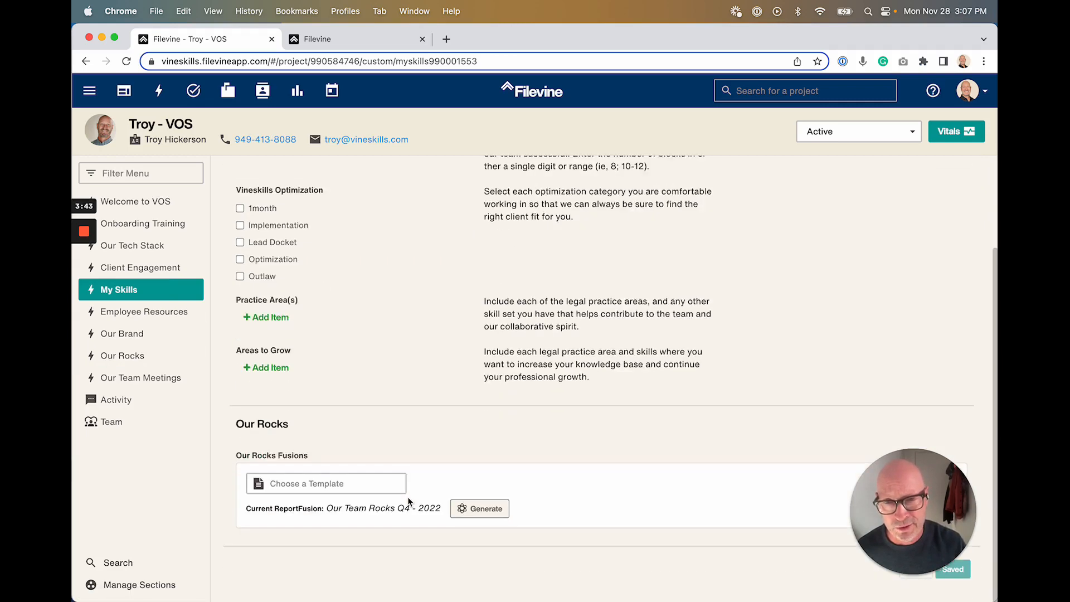
mouse_move(498, 510)
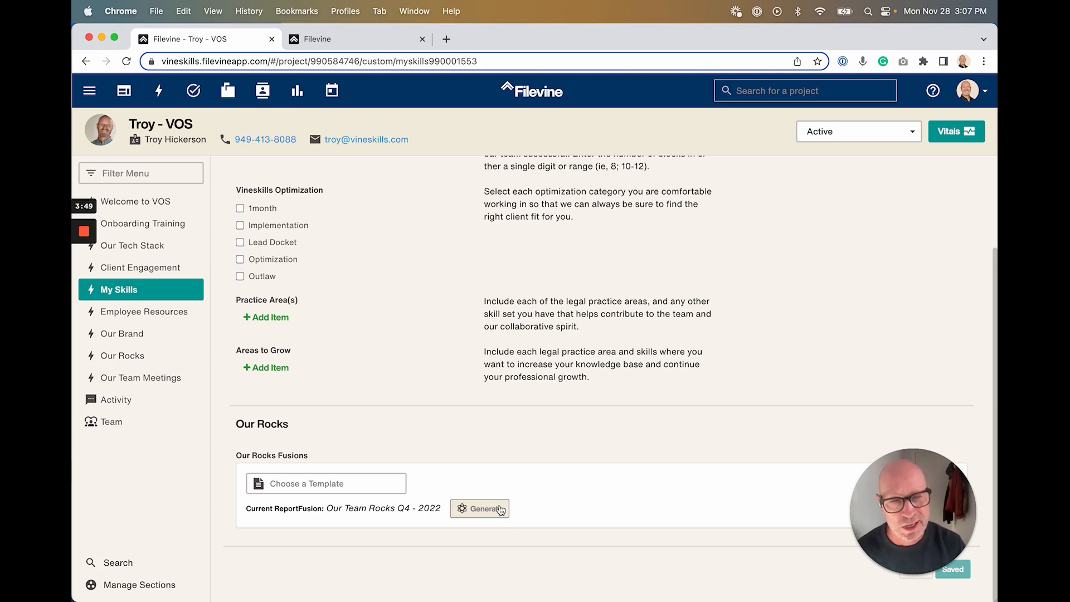
mouse_move(608, 341)
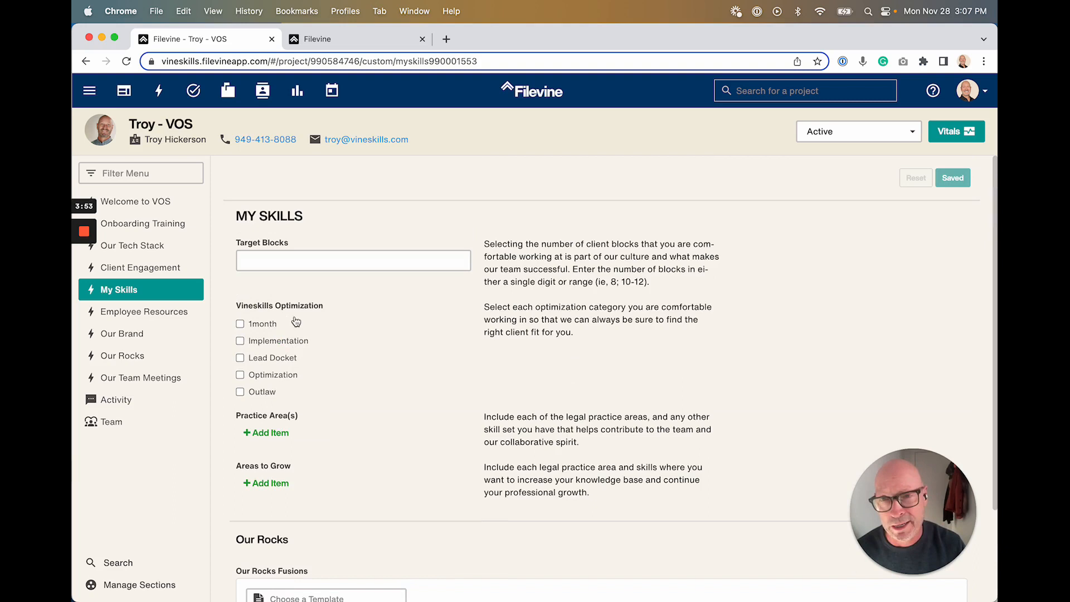
mouse_move(138, 357)
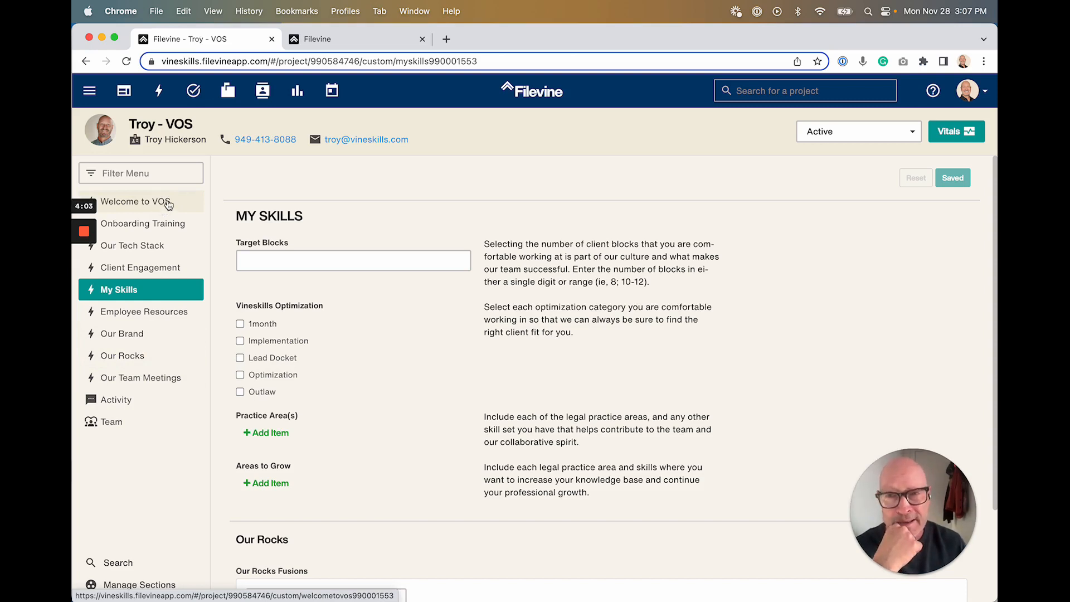
Step: Switch to the Booth Law project tab and review its VOS section through client feedback
left_click(346, 39)
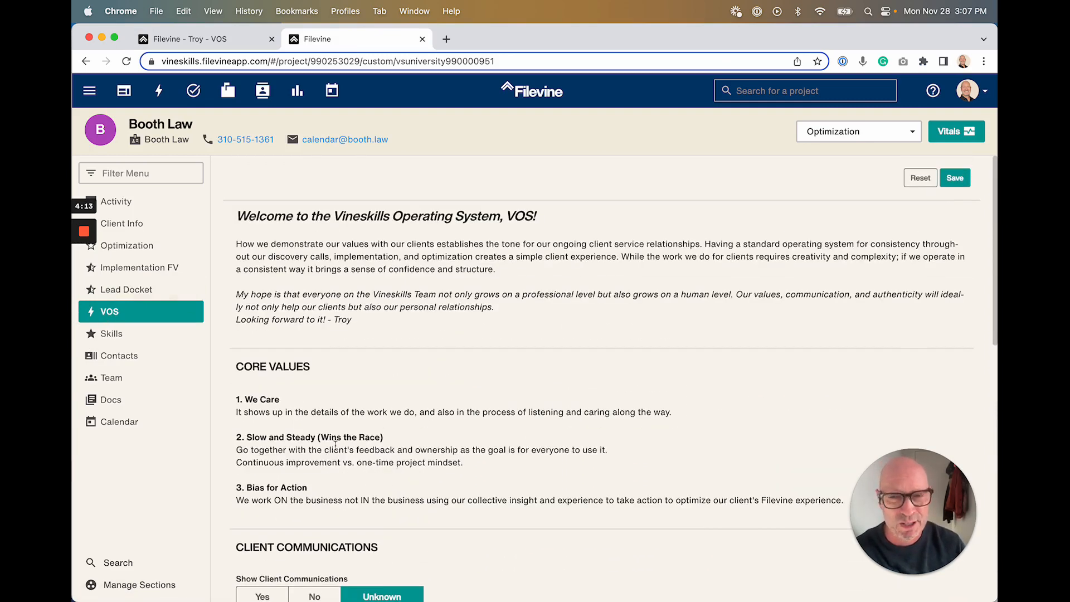
scroll("down", 3)
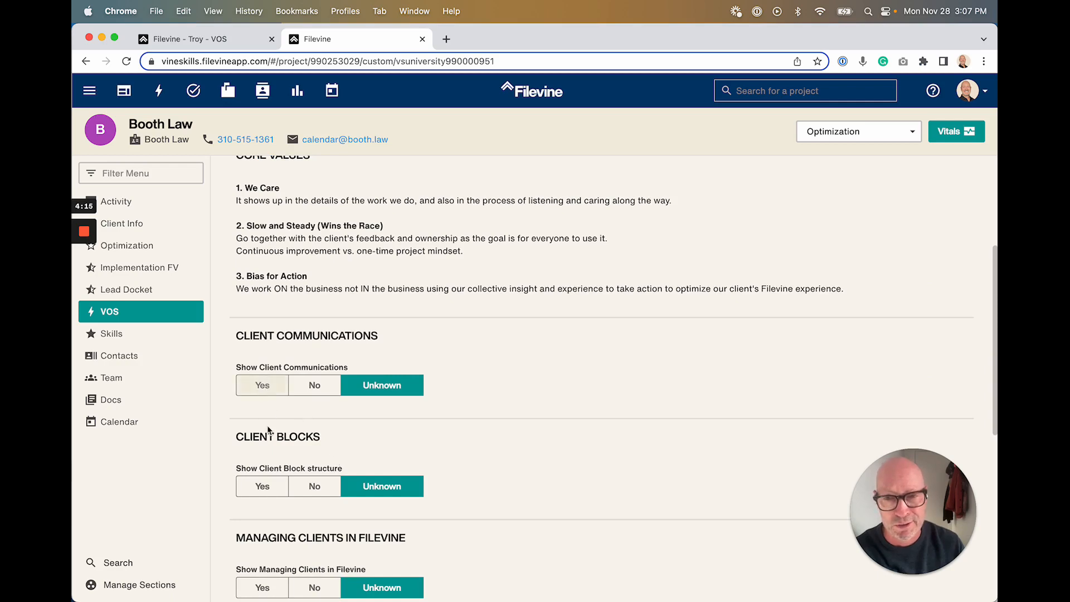
scroll("down", 3)
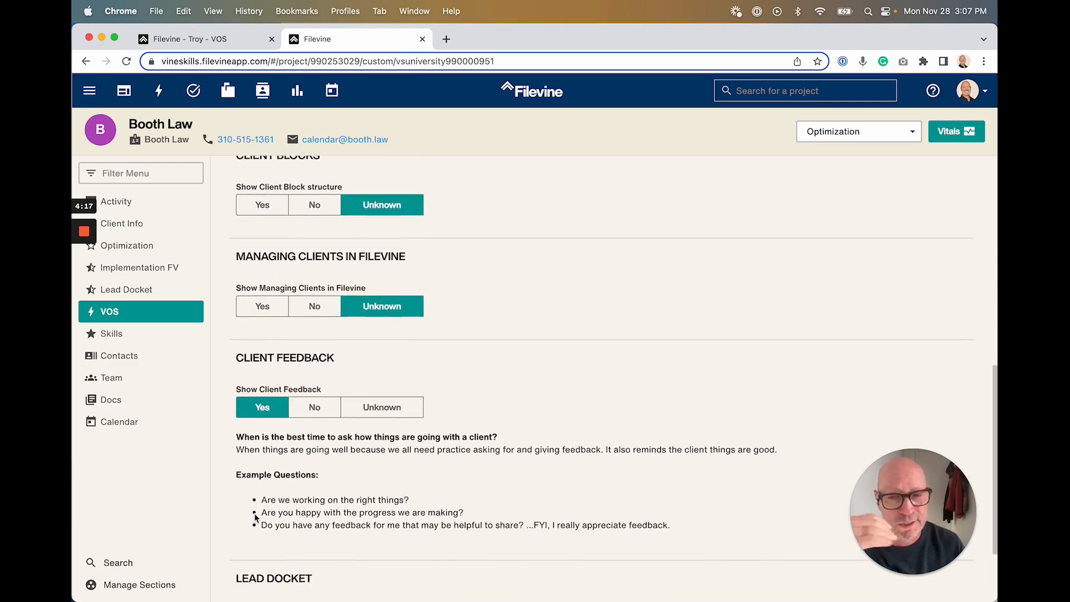